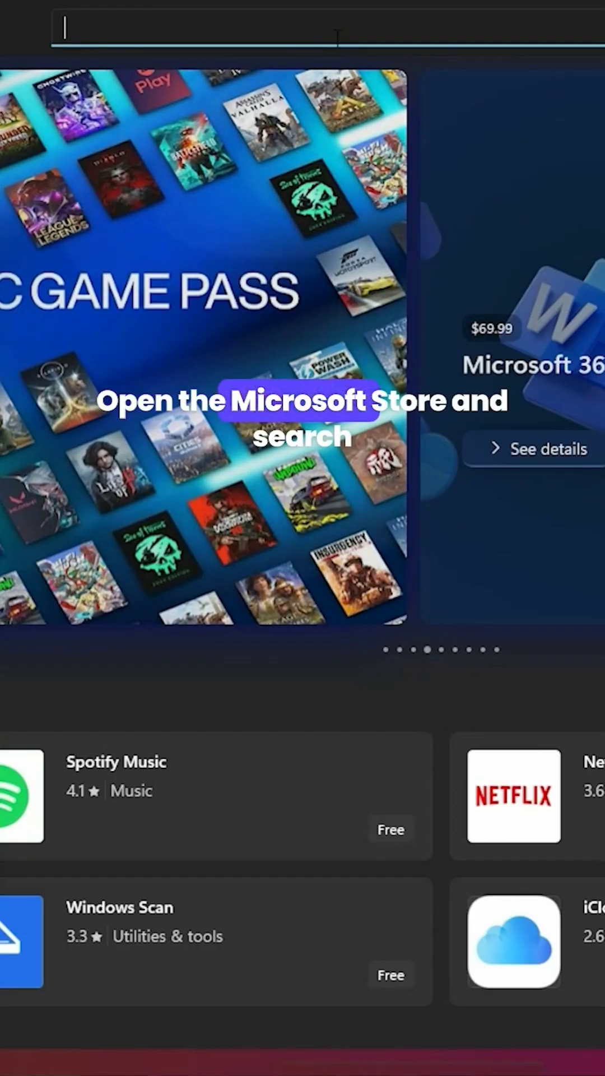
Search the Store for 'kali', open the Kali Linux app page, and get it
type("kali")
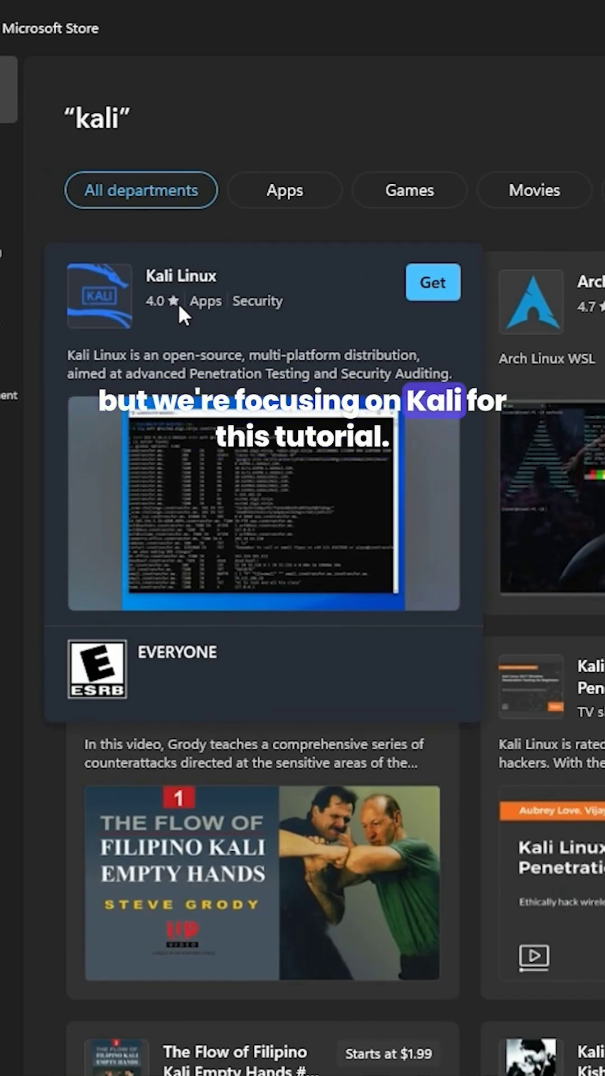
left_click(180, 276)
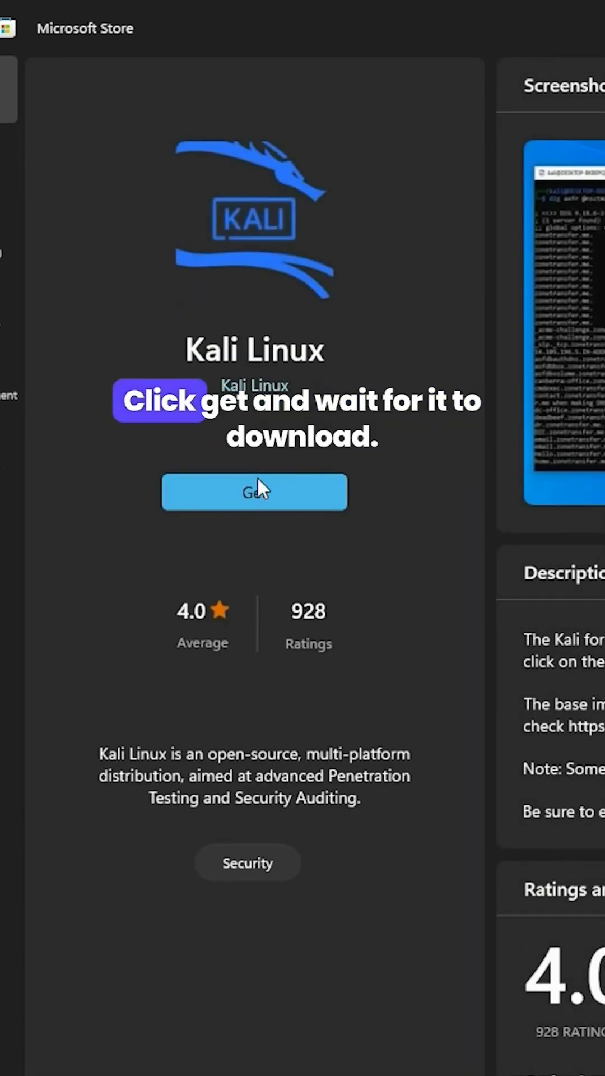
left_click(254, 492)
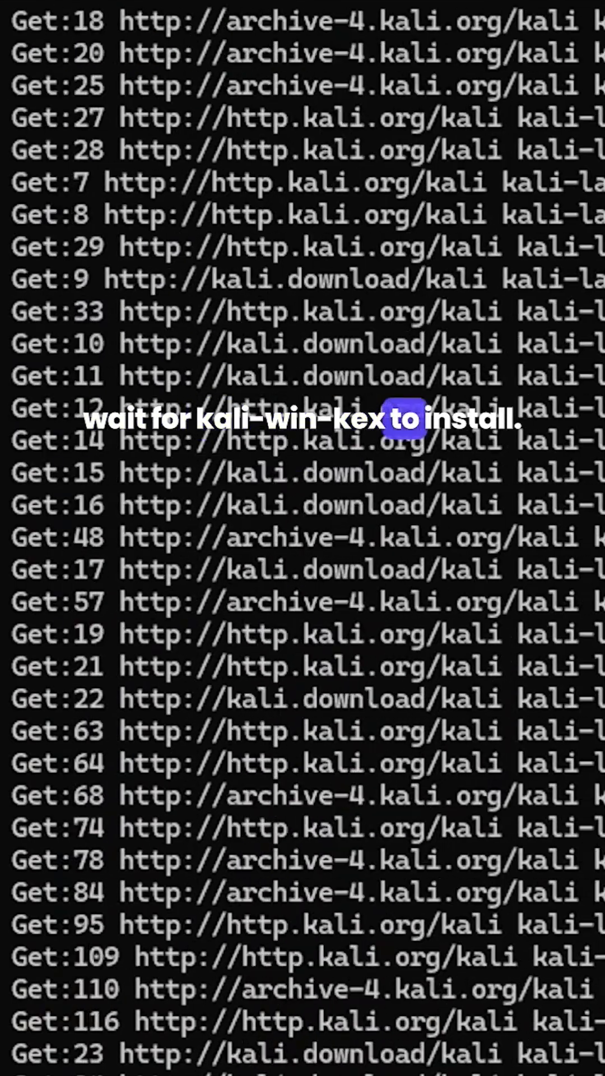
Scroll the Kali terminal to confirm the kali-win-kex install finished at the prompt
scroll("down", 3)
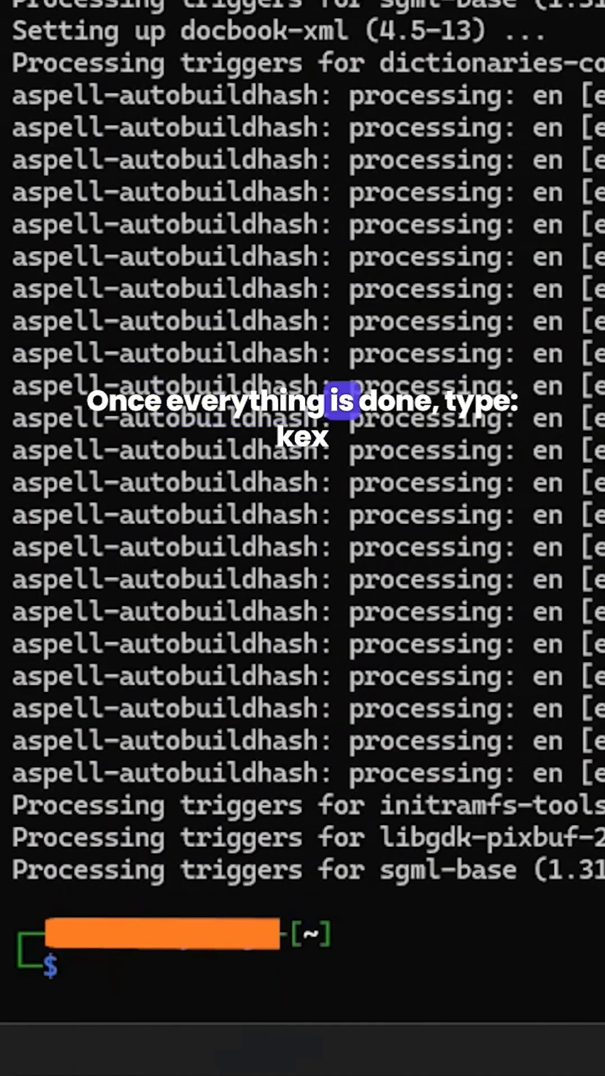